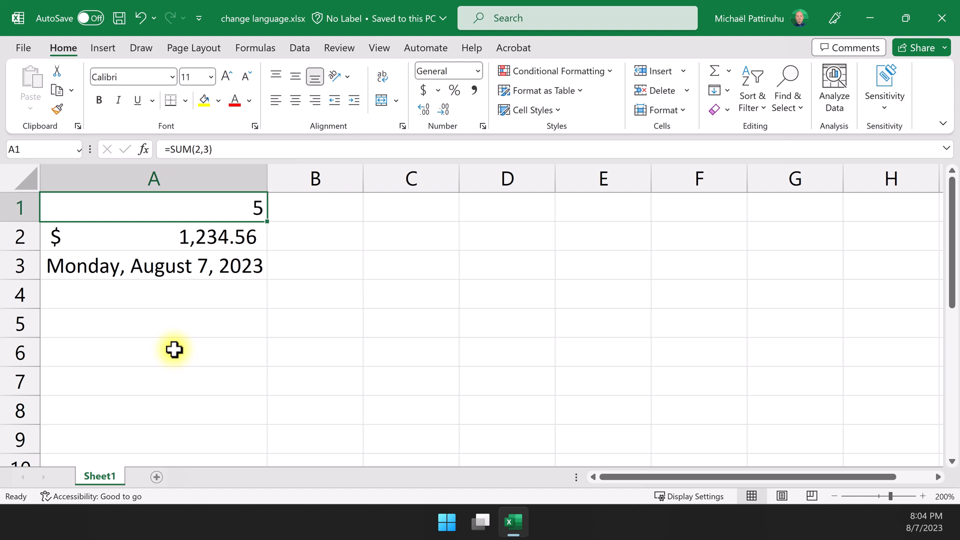
mouse_move(166, 351)
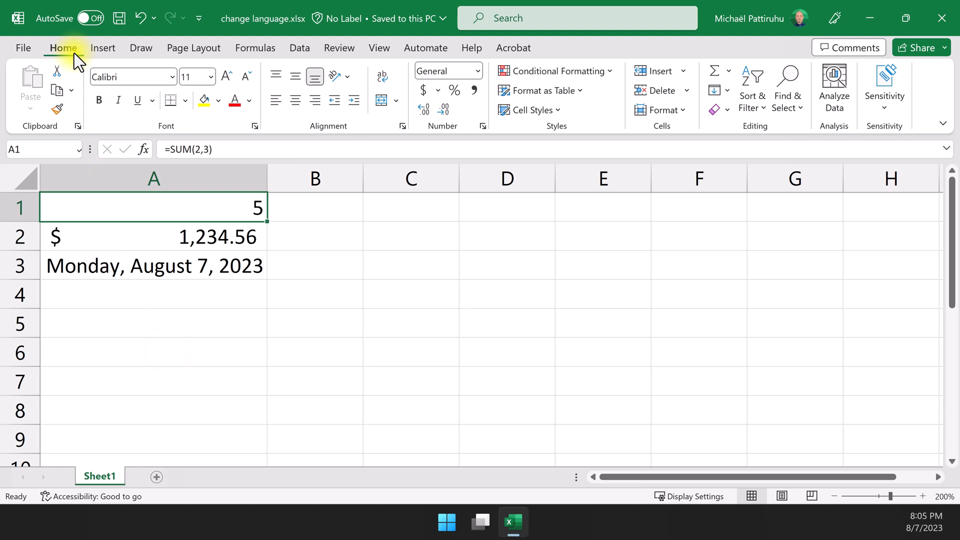
Step: Browse the Page Layout, Data and Home tabs and inspect the SUM formula in A1
click(194, 47)
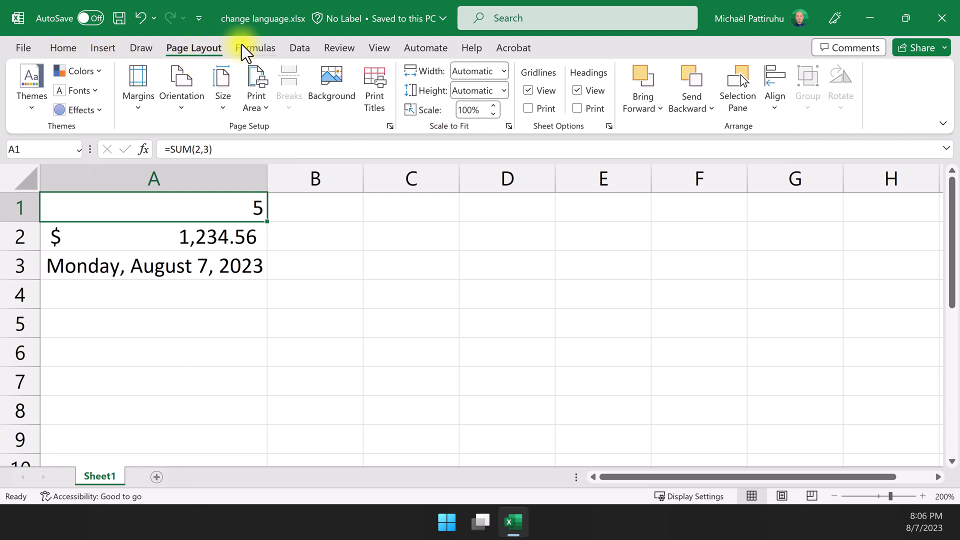
click(300, 48)
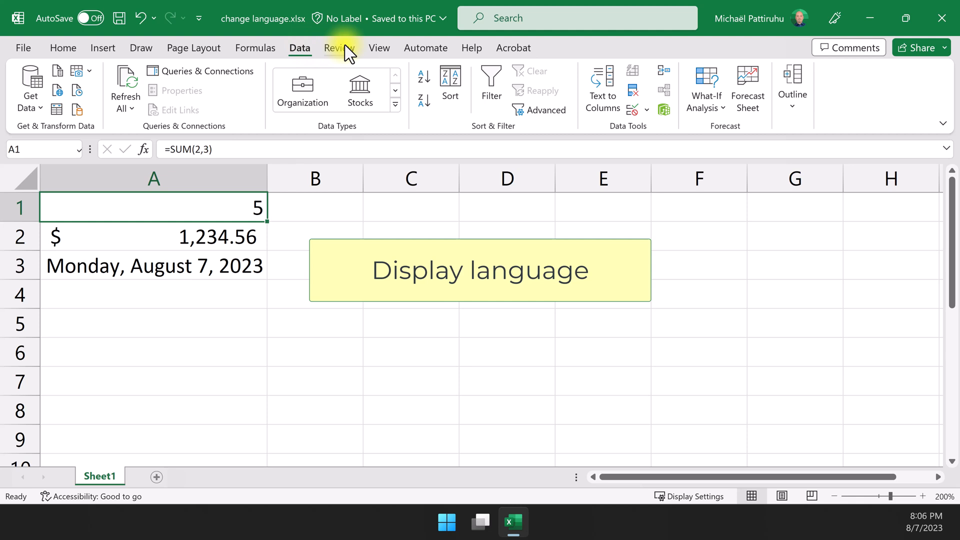
click(62, 48)
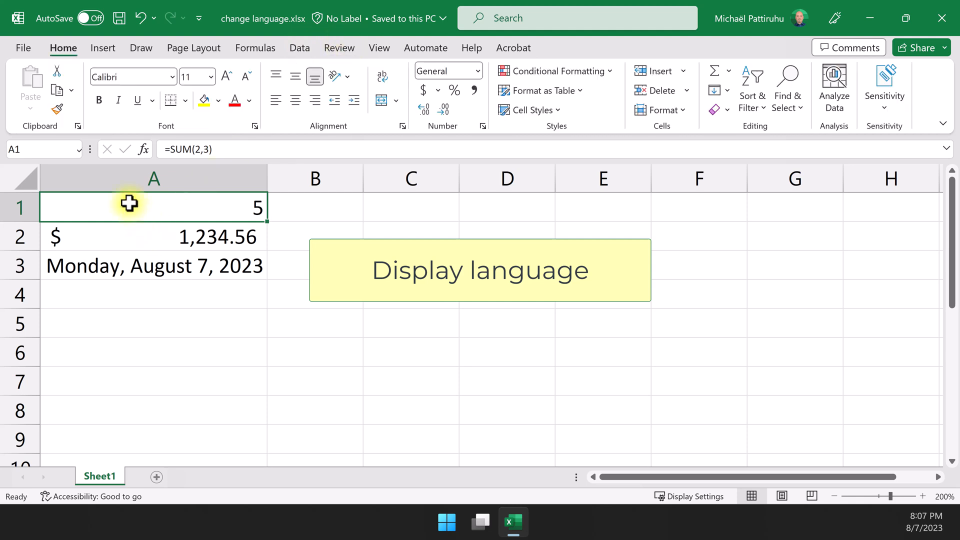
double_click(153, 207)
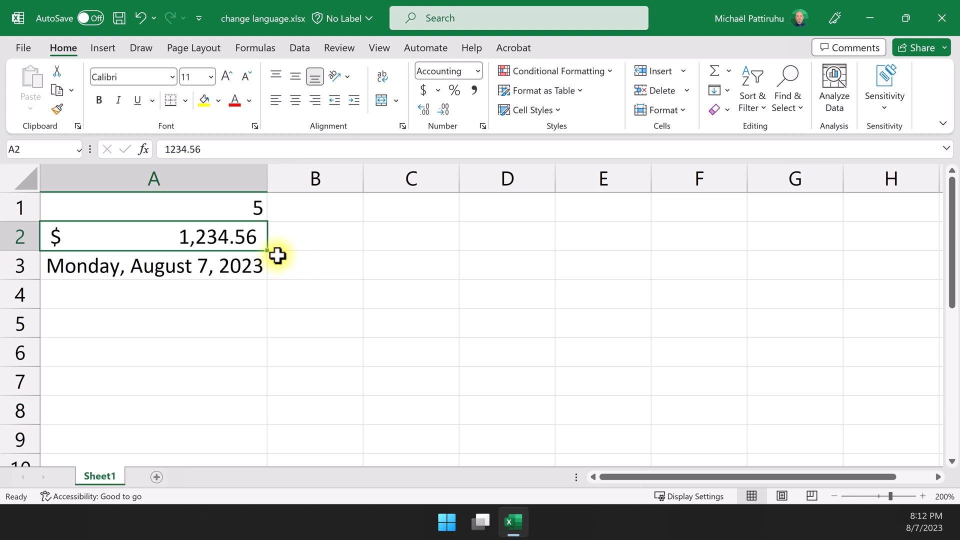
mouse_move(305, 295)
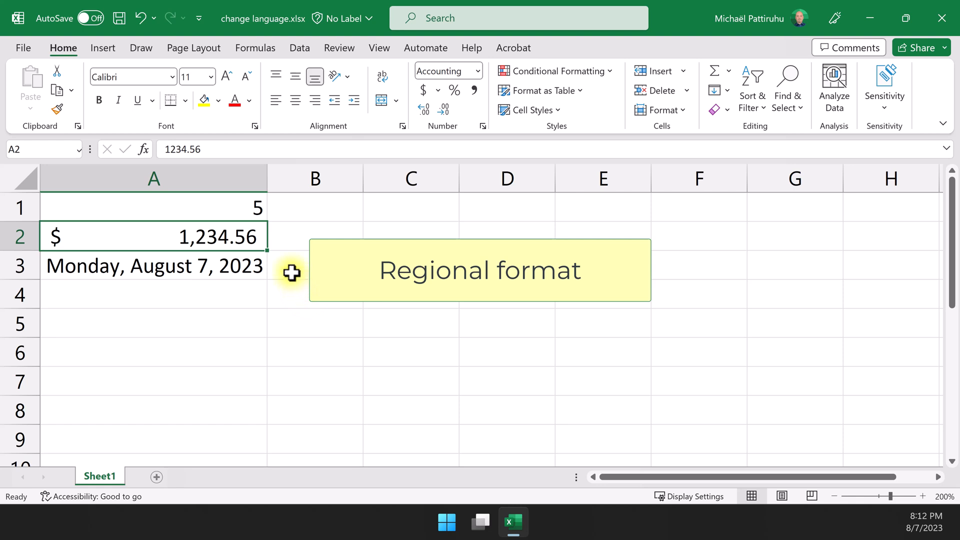
mouse_move(256, 290)
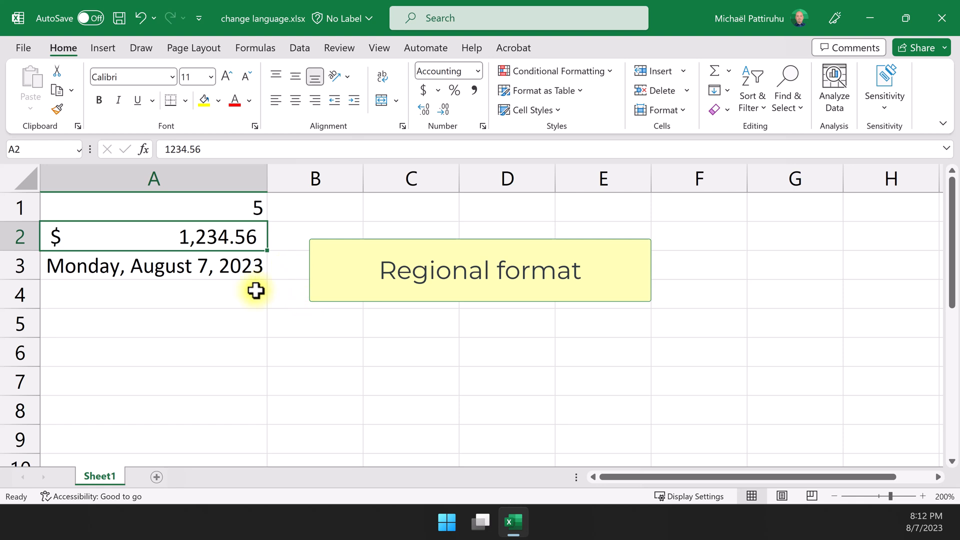
mouse_move(103, 243)
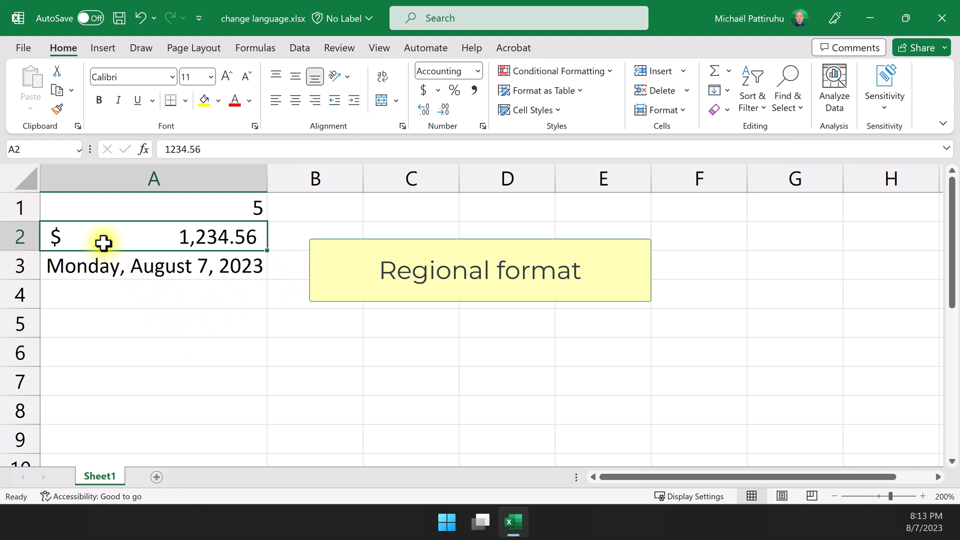
mouse_move(72, 288)
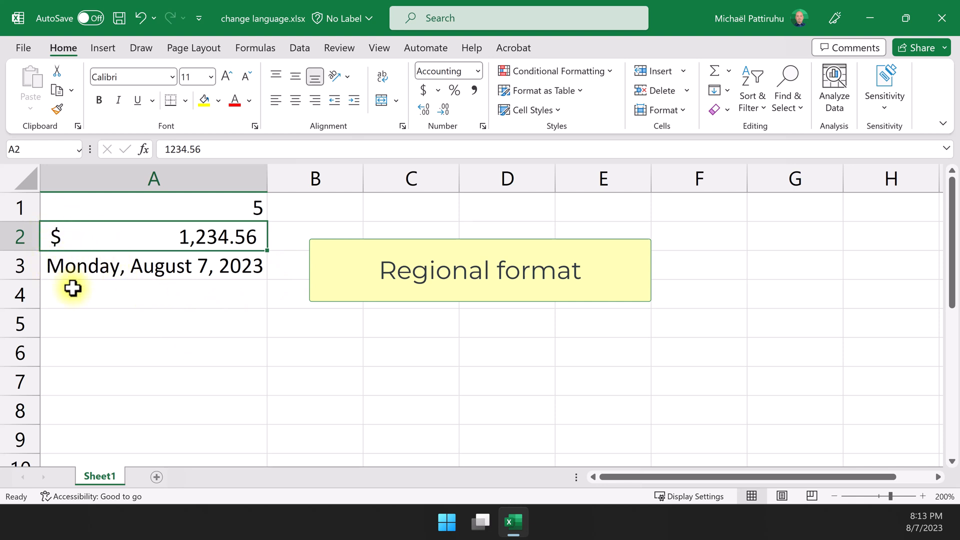
mouse_move(122, 279)
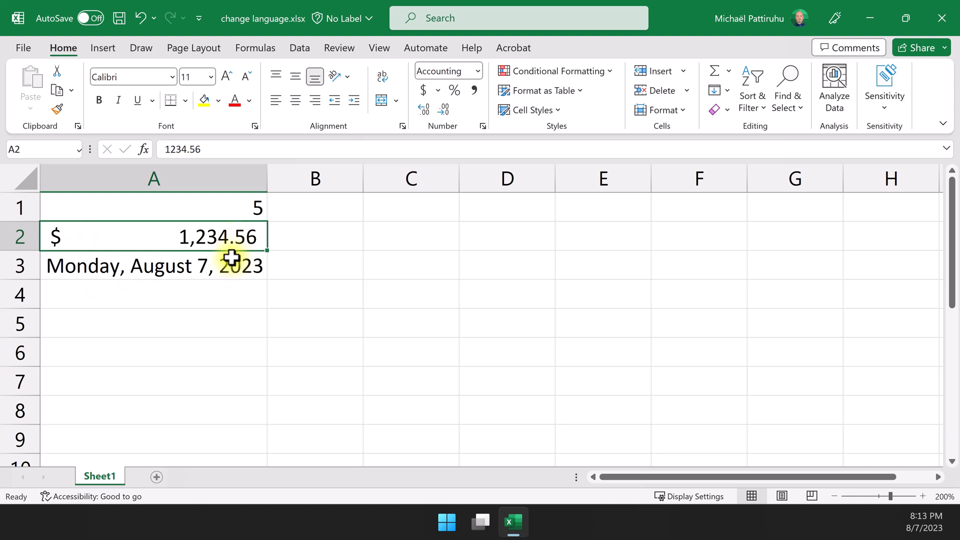
mouse_move(180, 264)
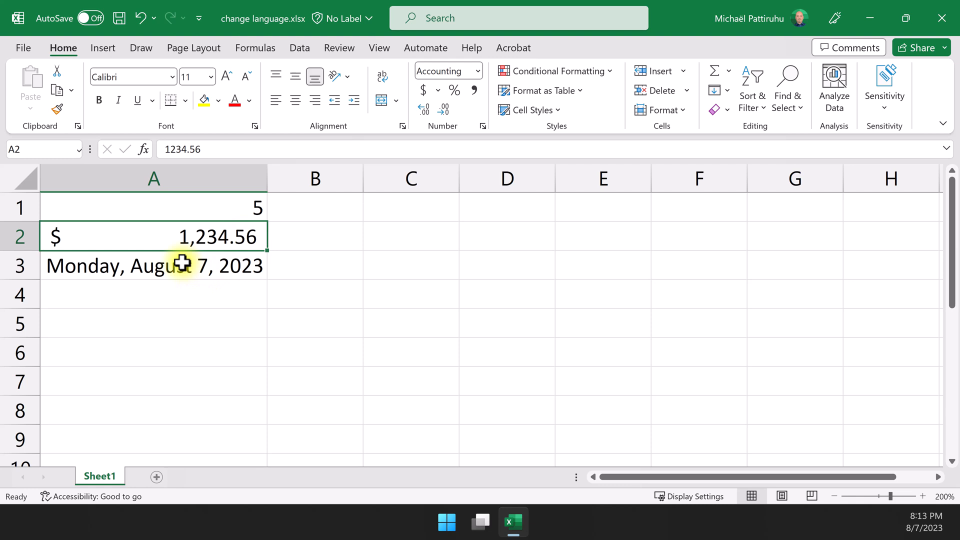
mouse_move(197, 280)
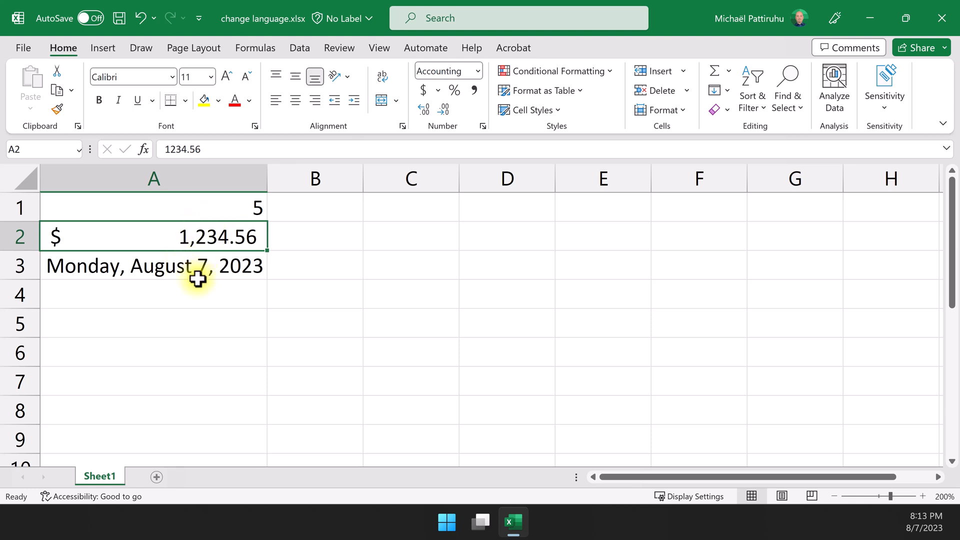
mouse_move(132, 304)
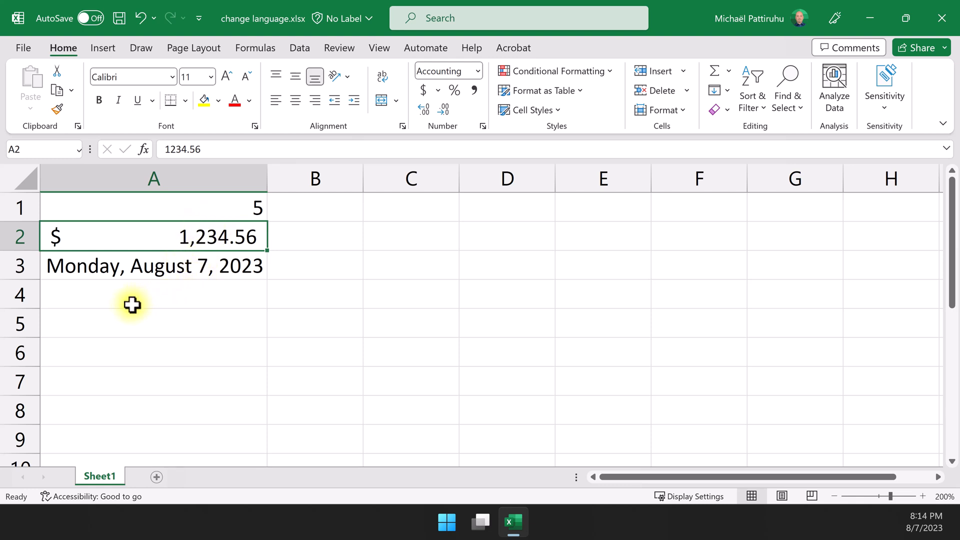
mouse_move(194, 307)
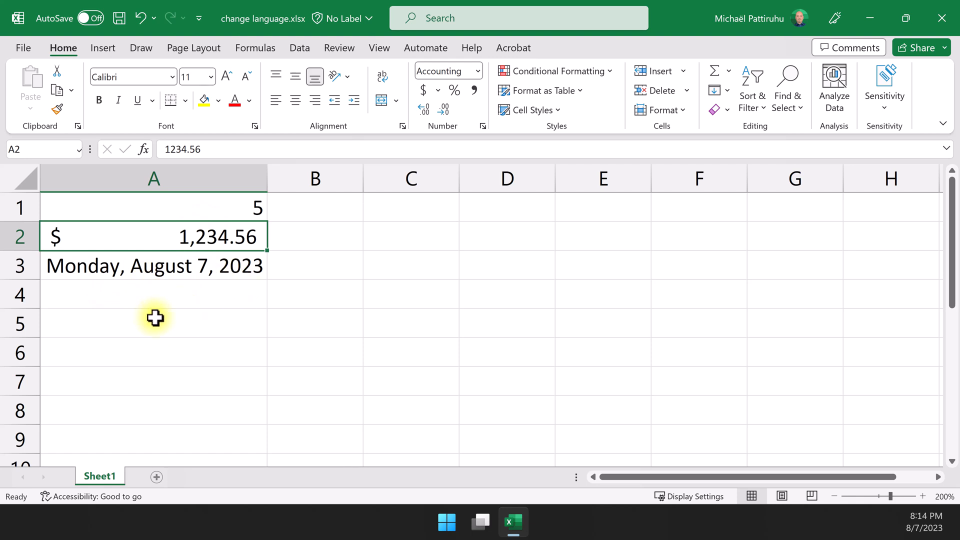
Step: Select empty cell A5, then open the Language category of Excel Options
click(153, 322)
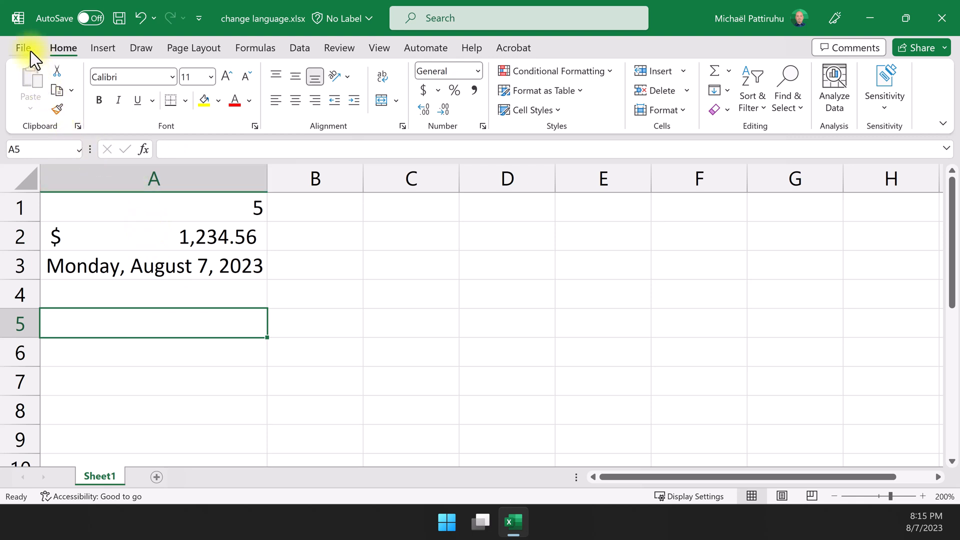
click(24, 47)
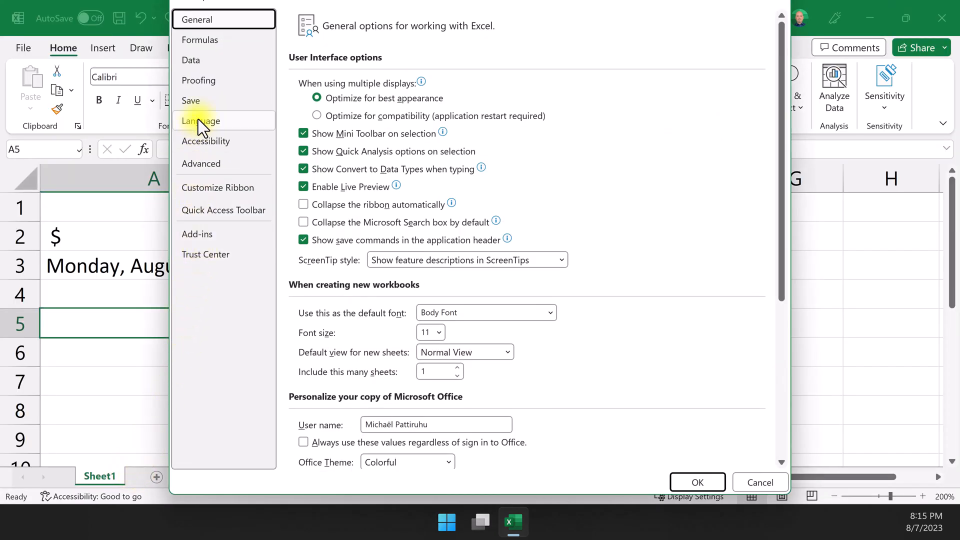
click(201, 120)
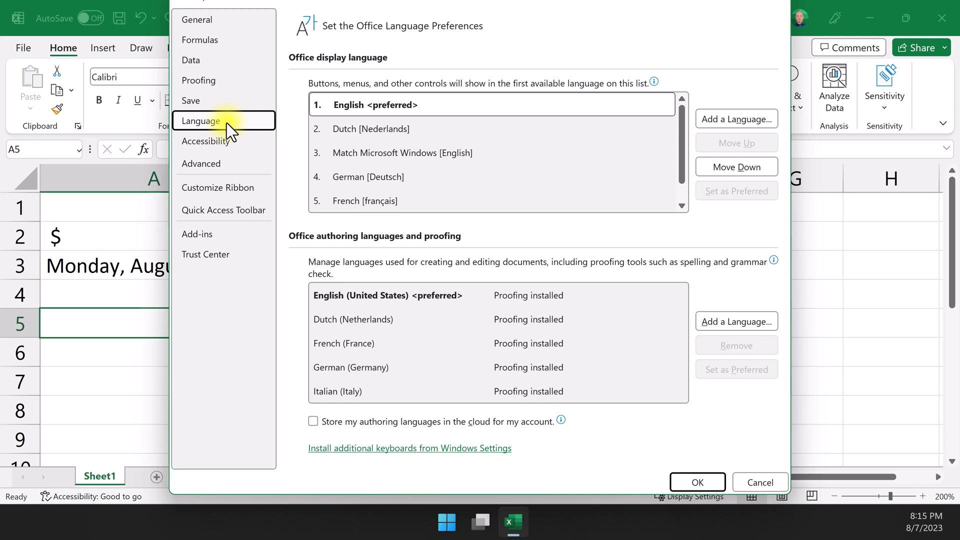
Step: Make Dutch [Nederlands] the preferred Office display language above English
click(370, 128)
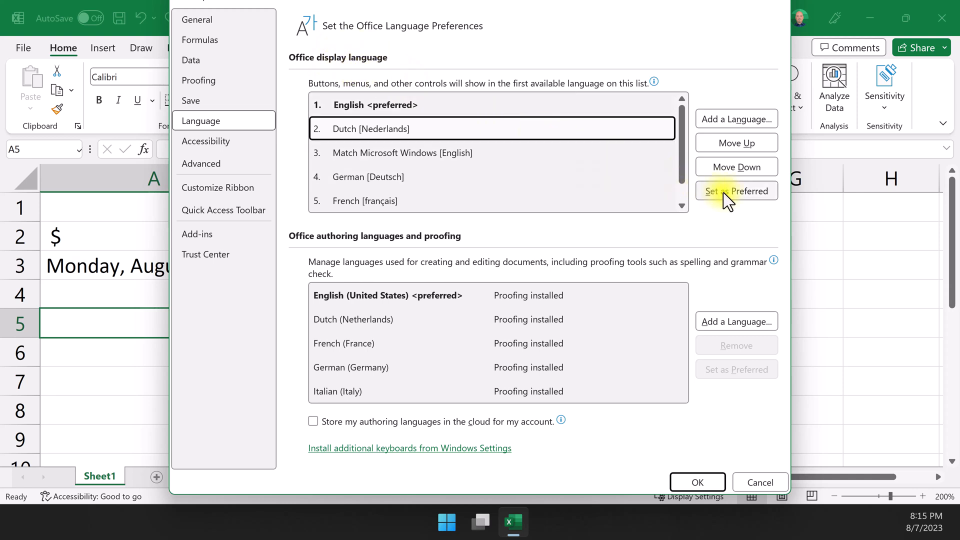
click(736, 190)
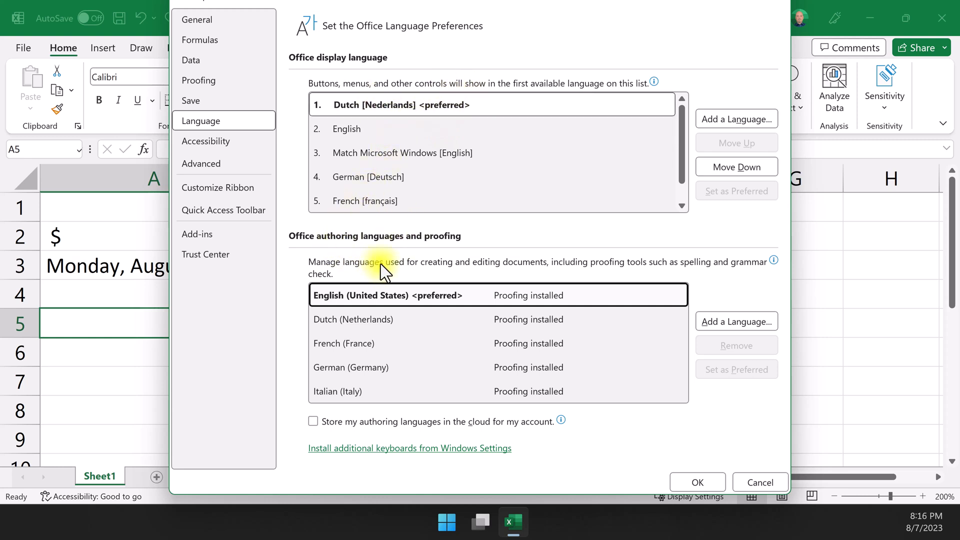
Step: Set Dutch (Netherlands) as preferred authoring language and confirm the restart warning
click(380, 319)
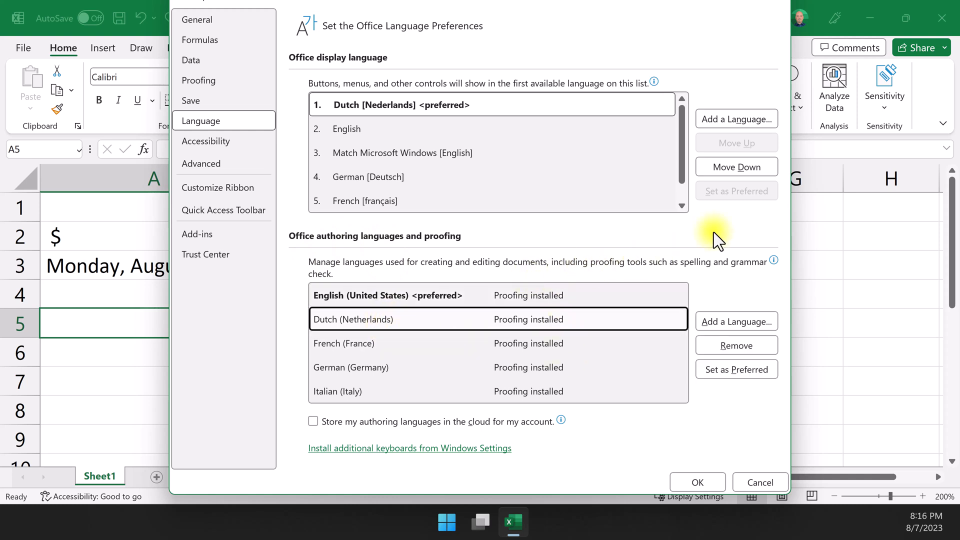
mouse_move(710, 298)
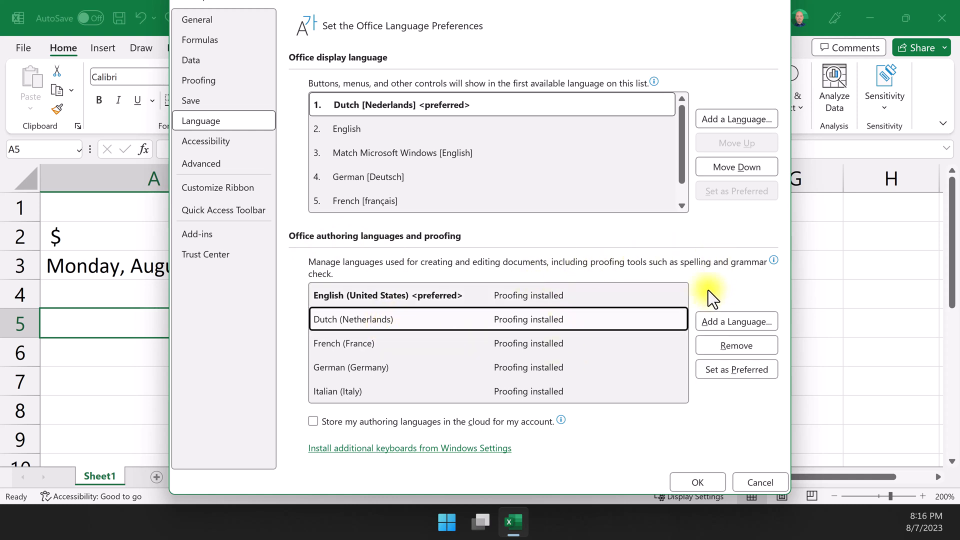
mouse_move(697, 274)
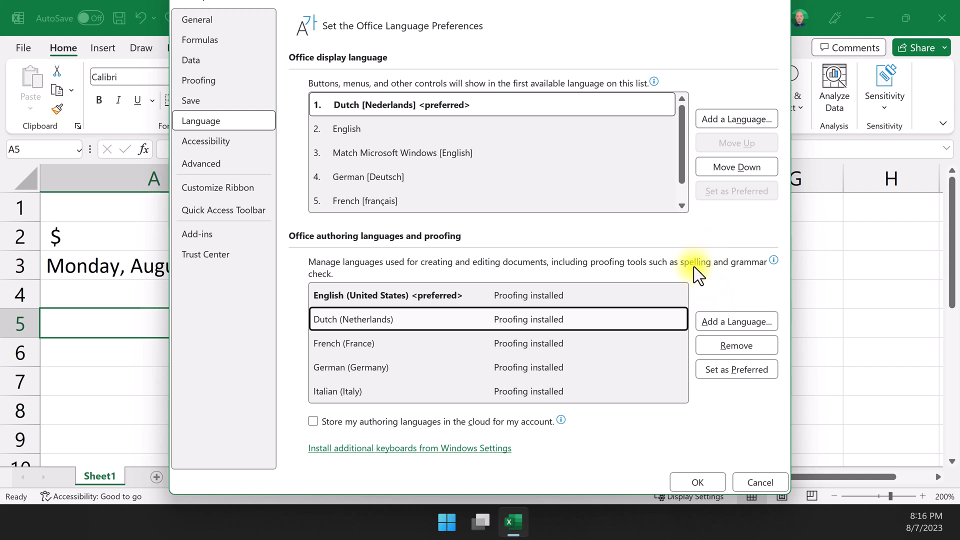
mouse_move(737, 369)
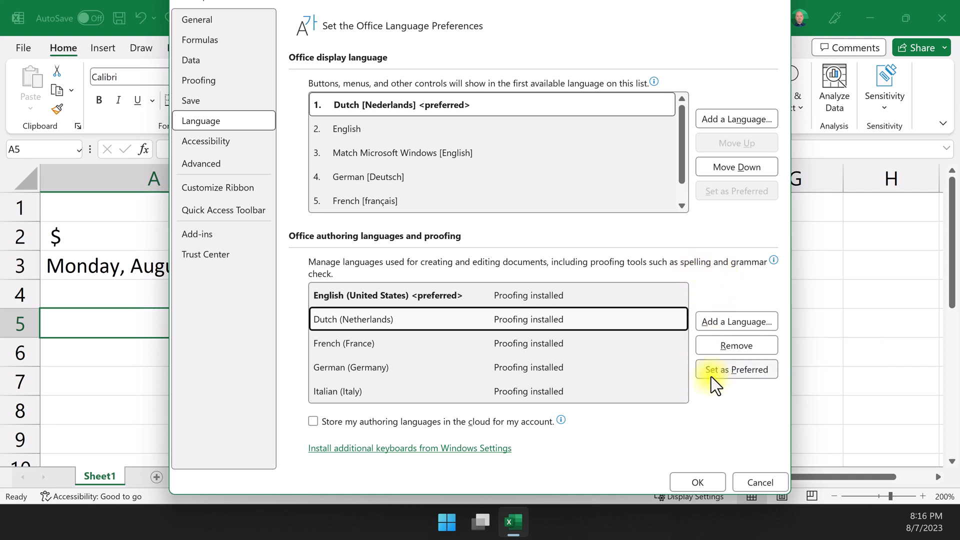
click(736, 369)
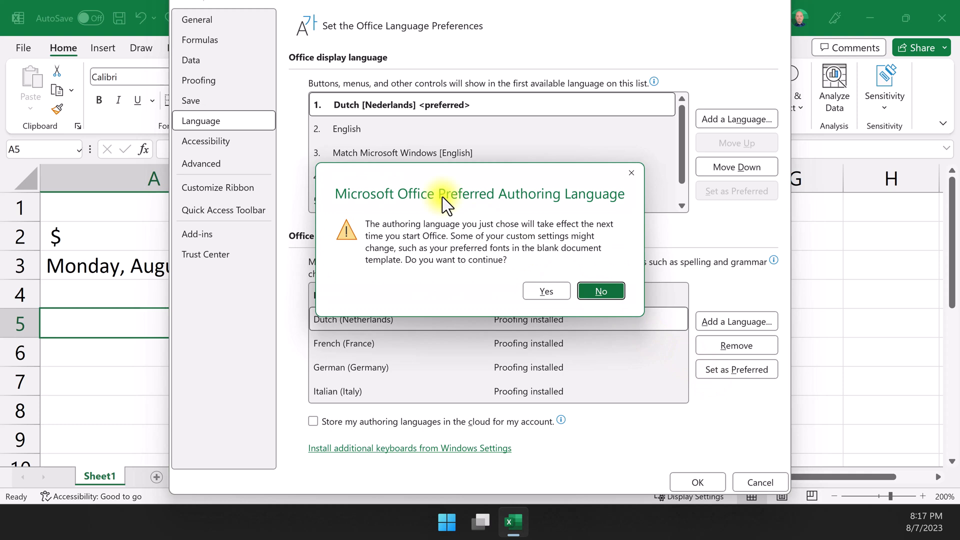
mouse_move(431, 274)
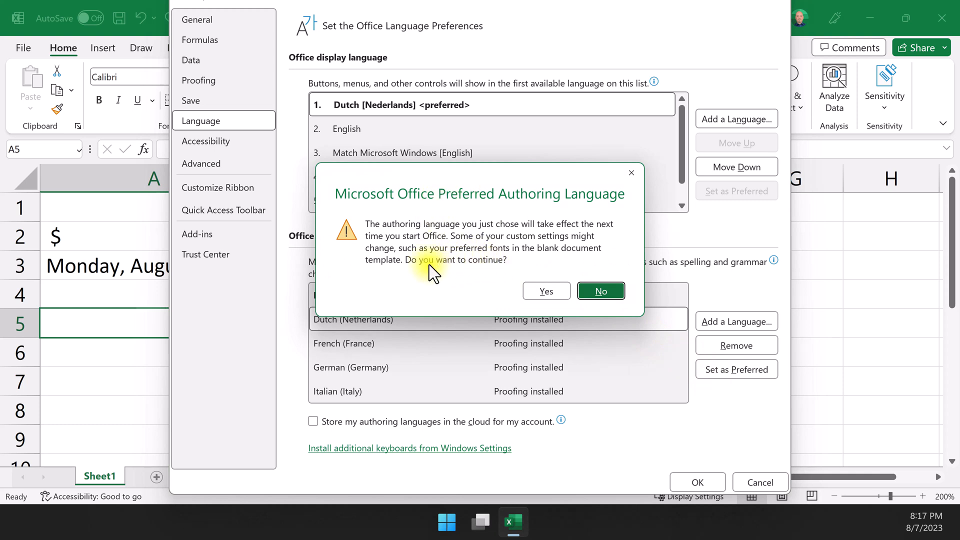
mouse_move(486, 287)
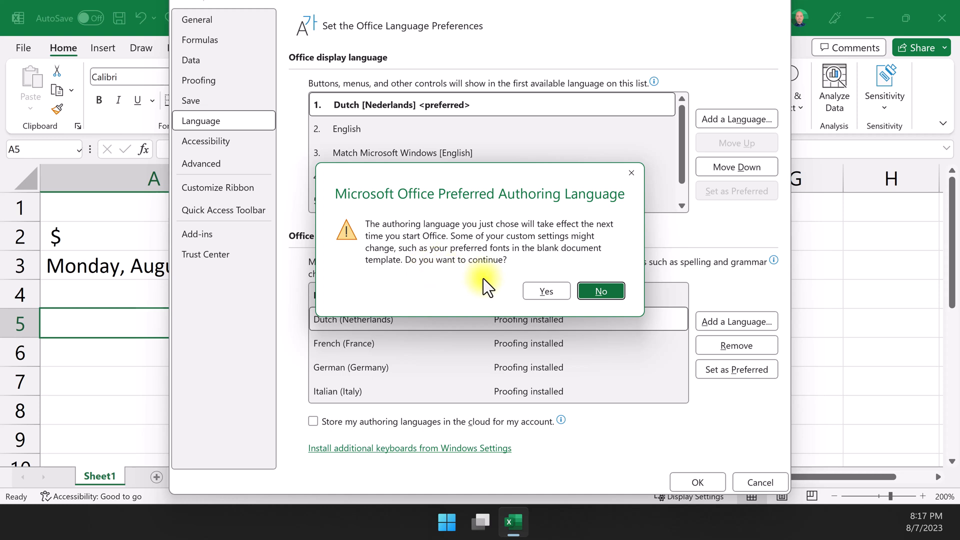
click(600, 291)
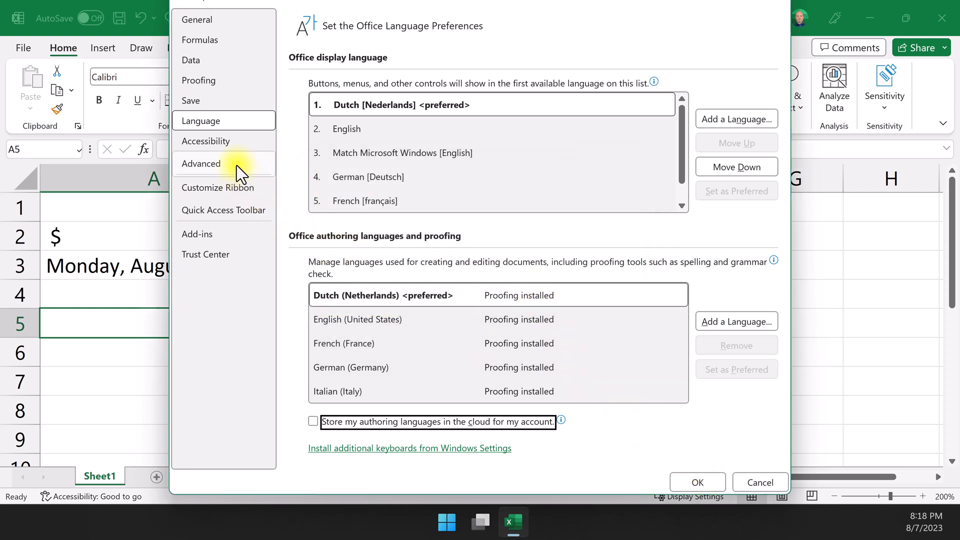
Step: In Advanced options, keep 'Use system separators' ticked and confirm with OK
click(201, 164)
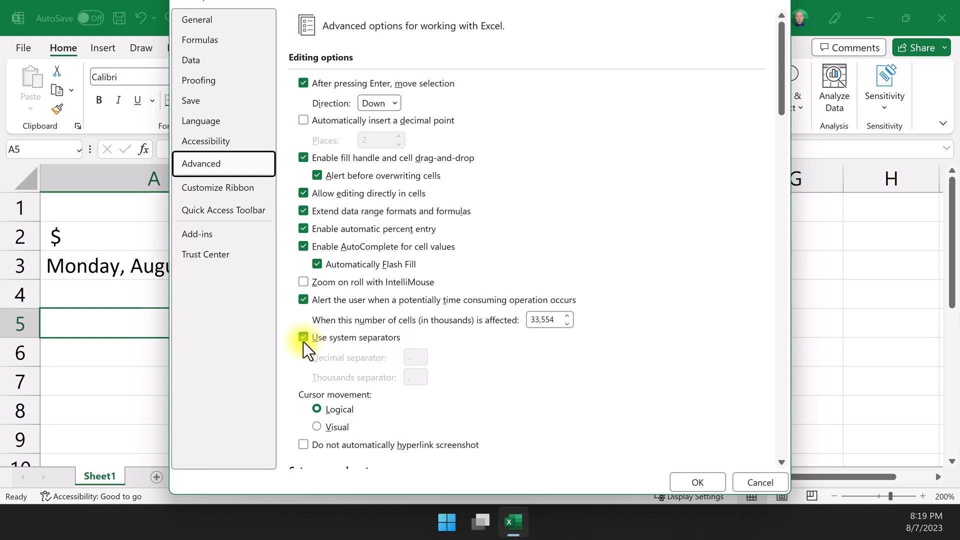
click(303, 337)
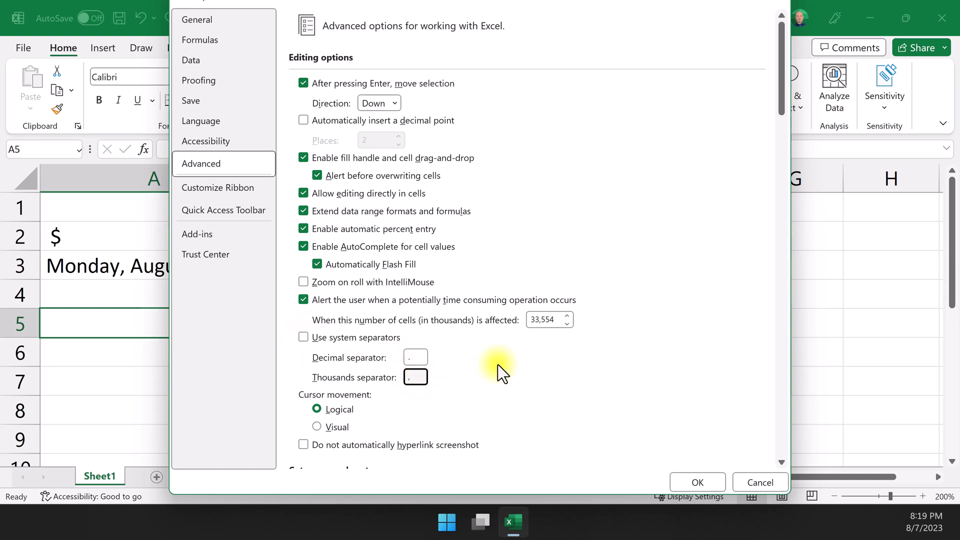
click(415, 378)
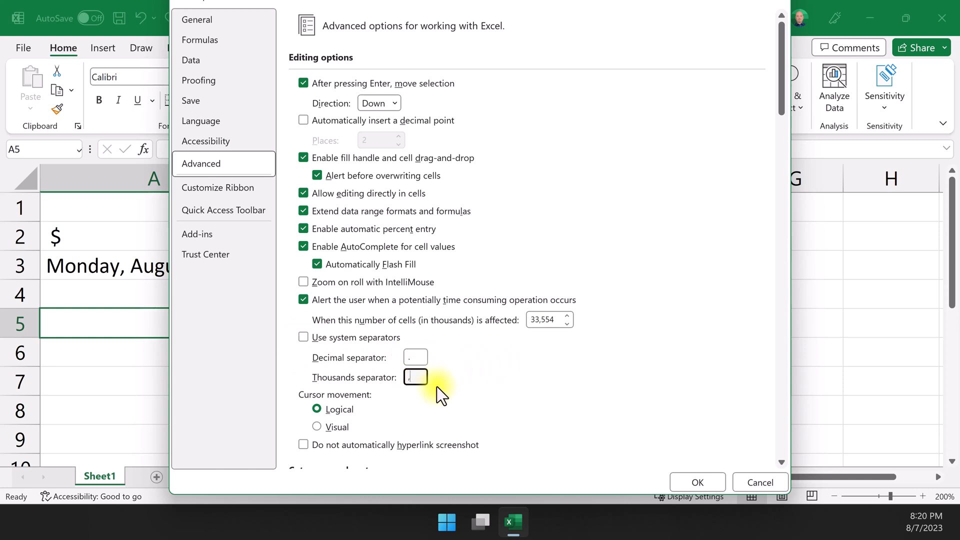
mouse_move(312, 355)
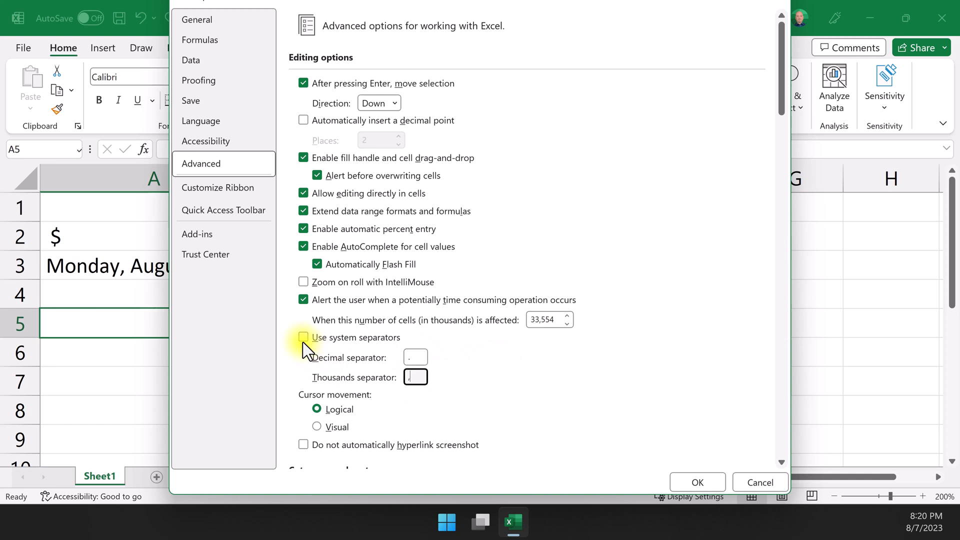
click(303, 338)
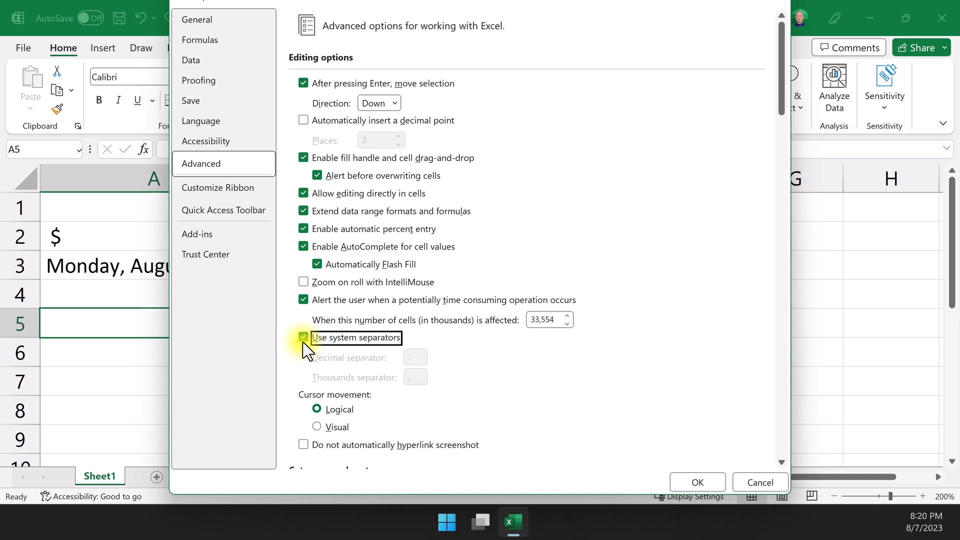
click(696, 482)
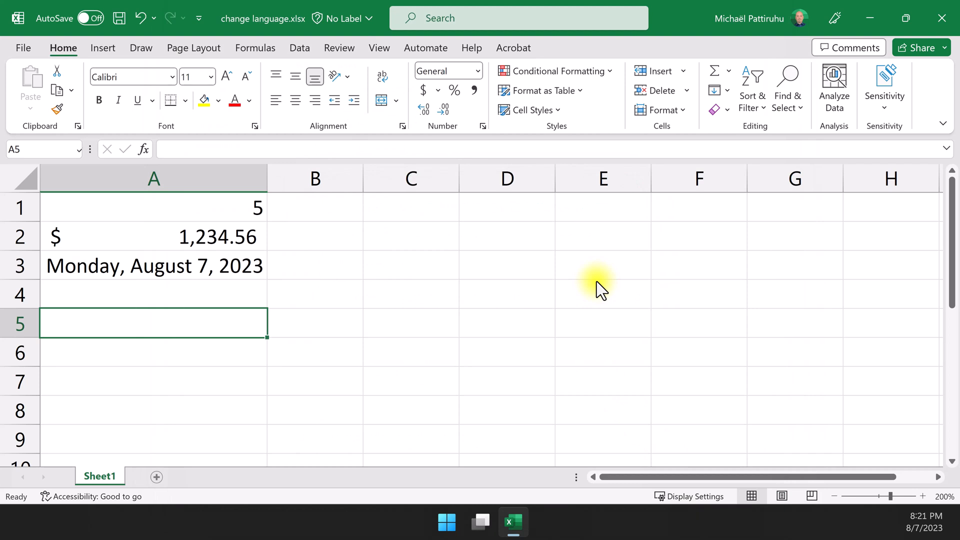
mouse_move(906, 18)
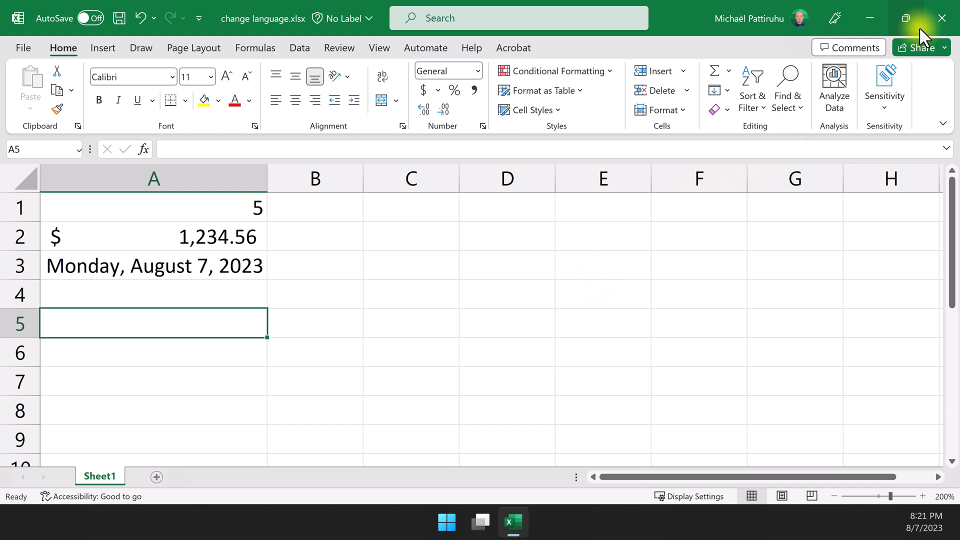
Step: Quit Excel, saving change language.xlsx when prompted
click(941, 18)
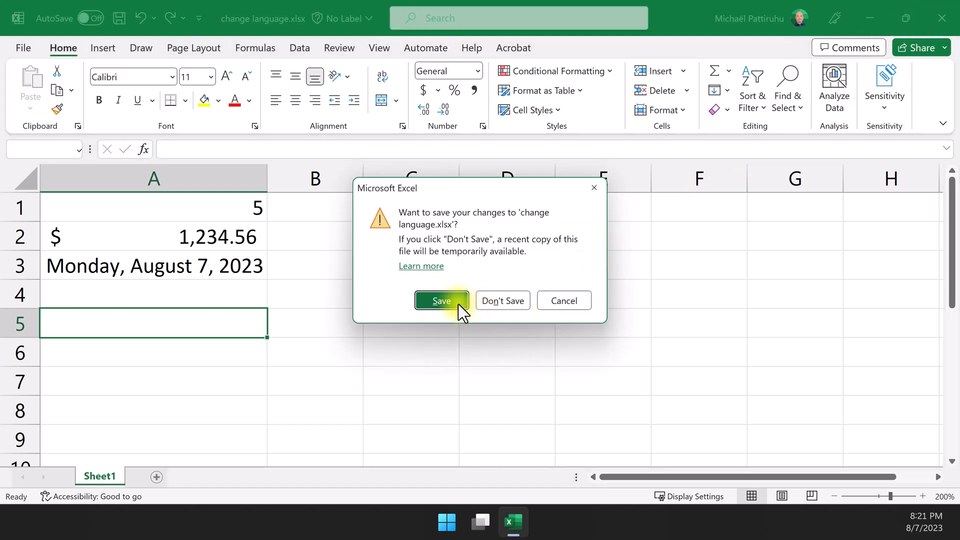
click(442, 300)
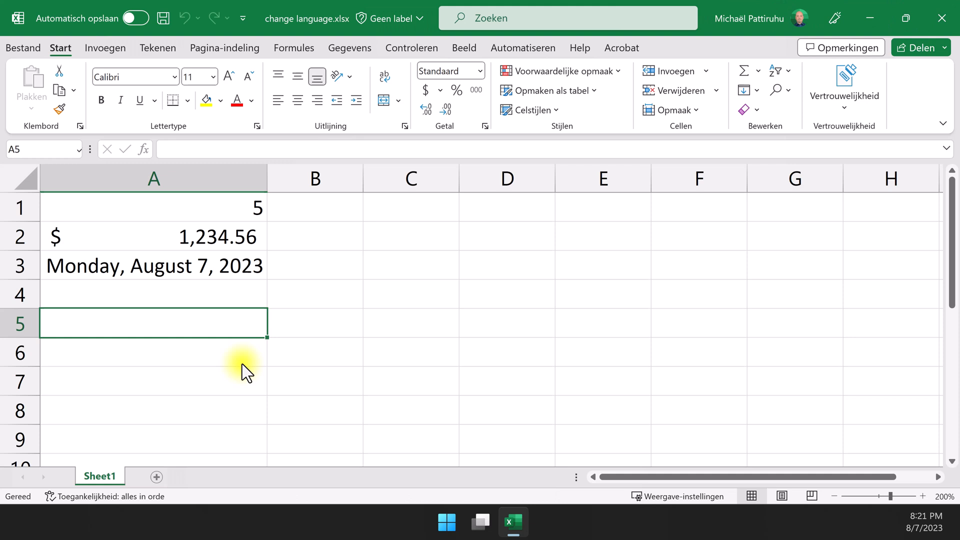
mouse_move(257, 288)
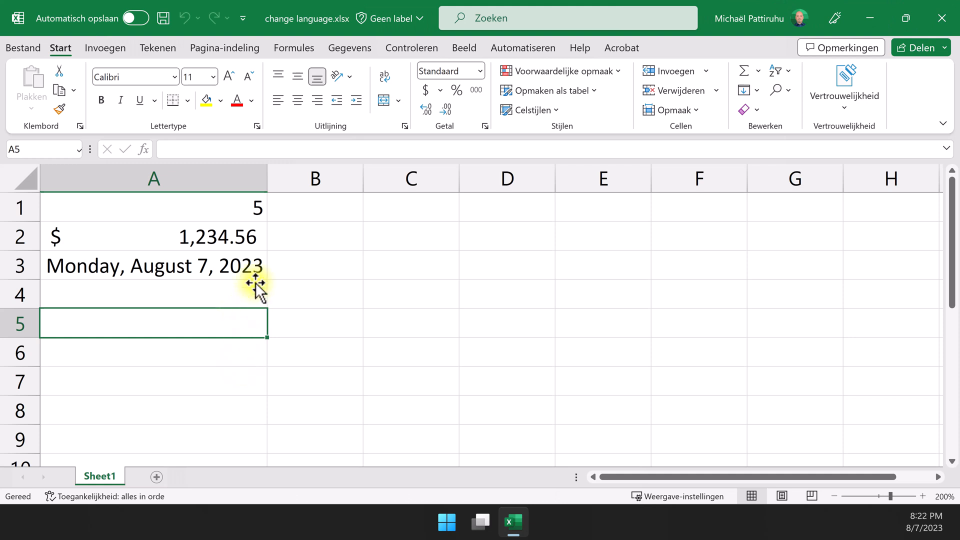
mouse_move(413, 56)
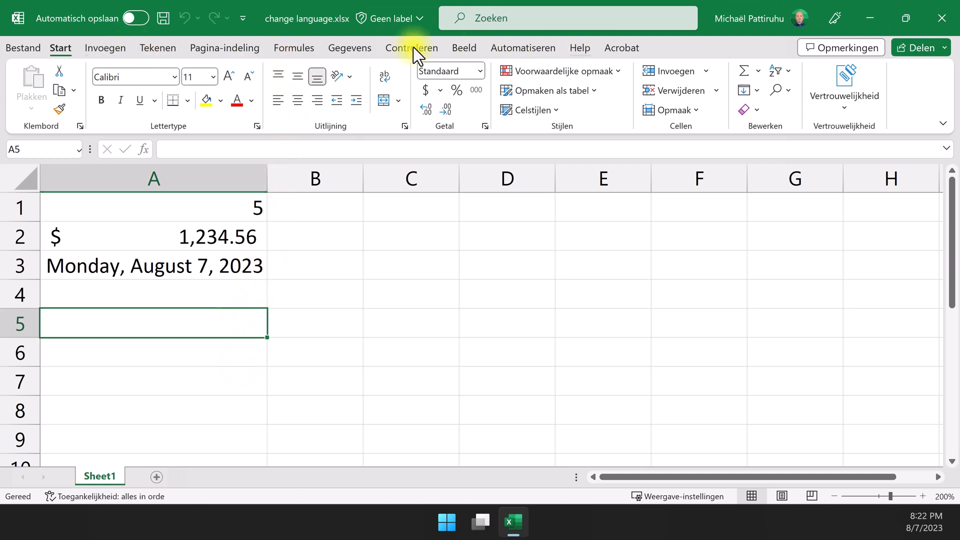
Step: Browse the Dutch Data and Home tabs and inspect the amount in A2 and date formula in A3
click(349, 48)
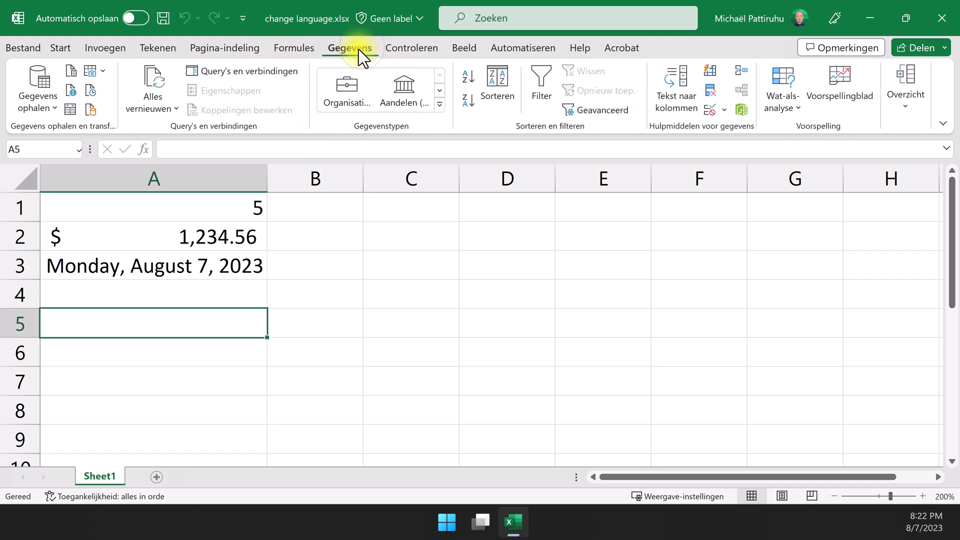
click(60, 48)
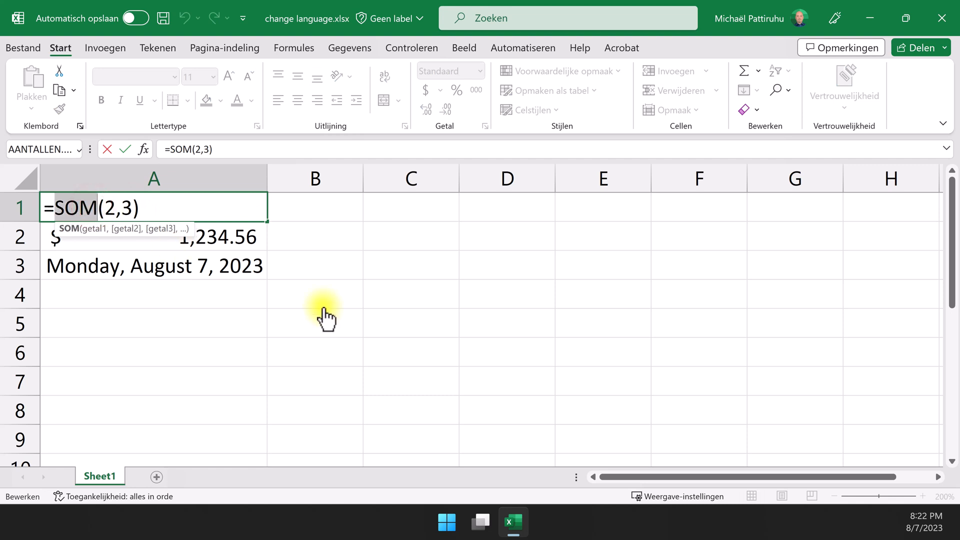
mouse_move(309, 303)
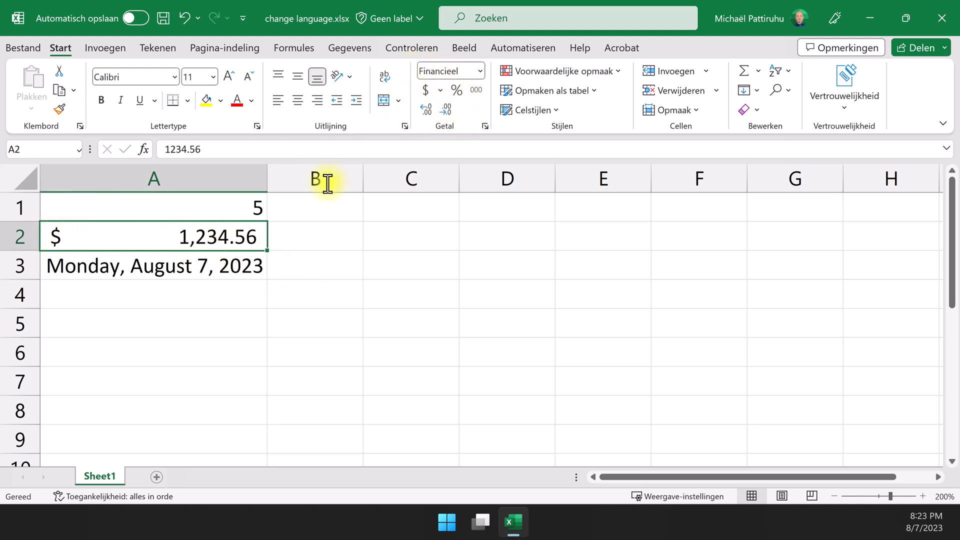
click(153, 265)
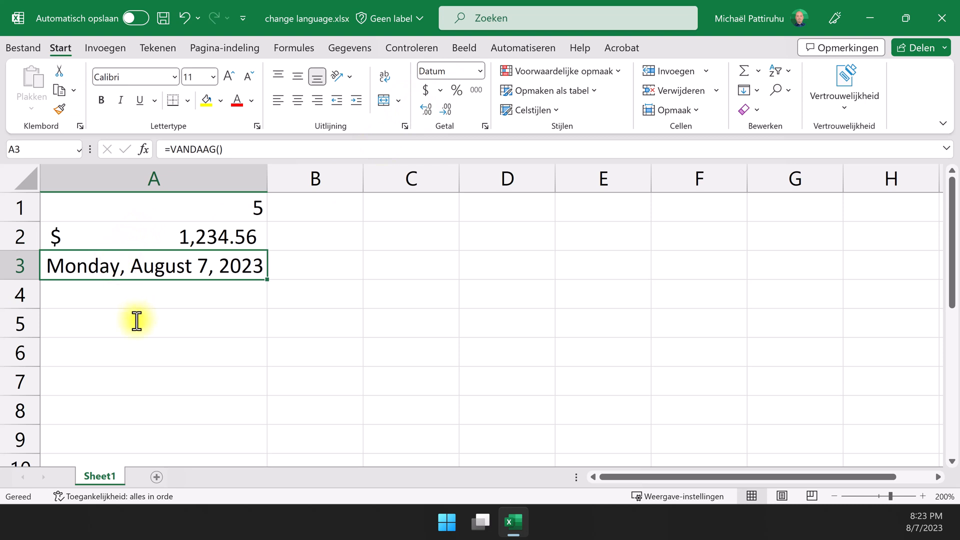
click(444, 522)
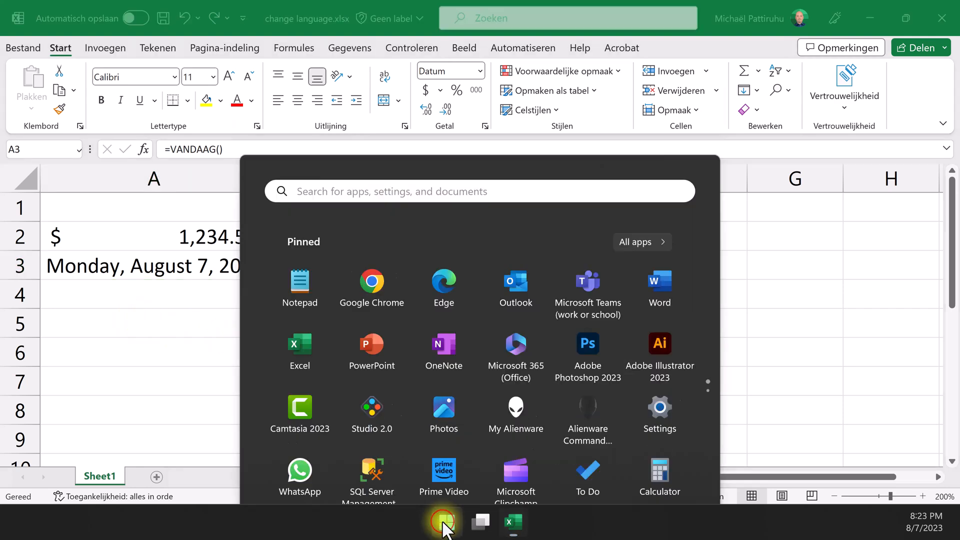
Step: Set the Windows regional format to Dutch (Netherlands) under Time & language > Language & region
click(660, 406)
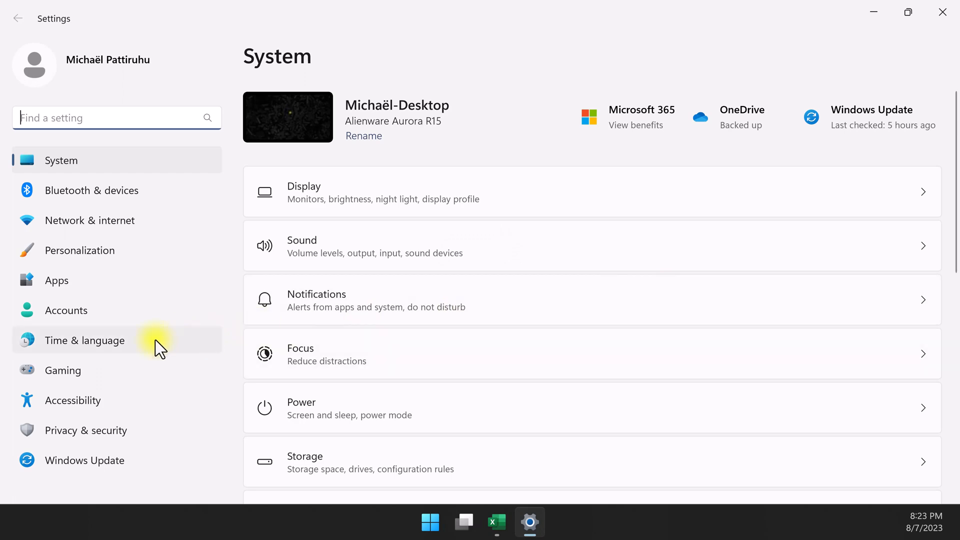
click(85, 341)
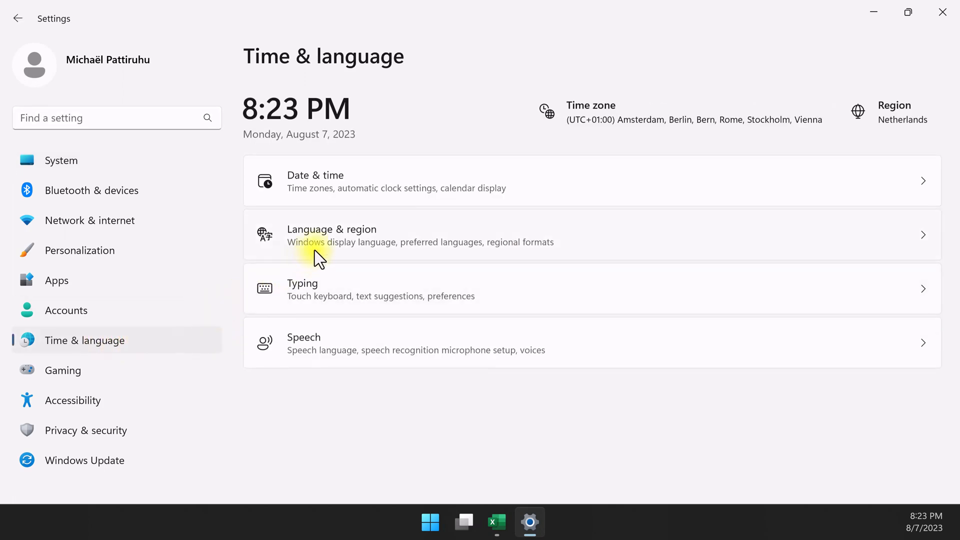
click(330, 235)
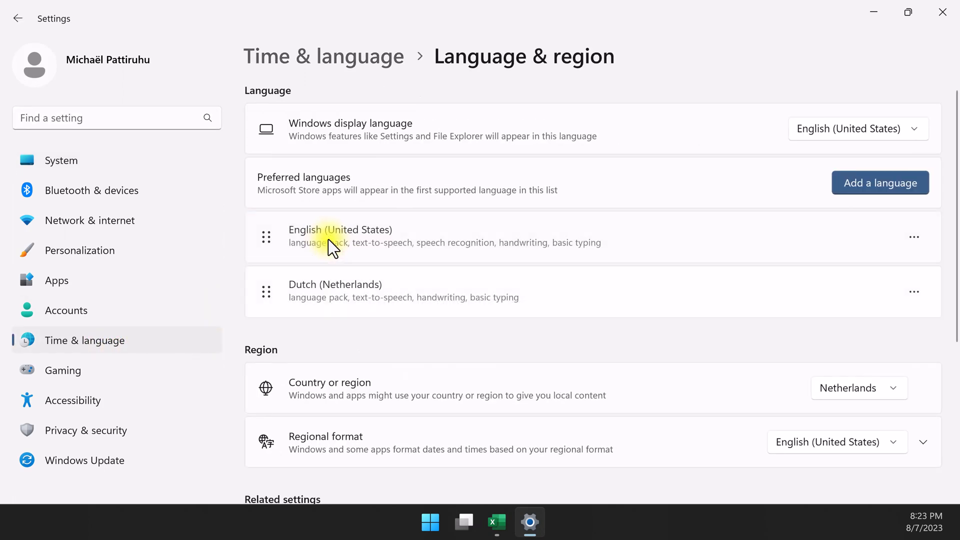
scroll(down, 3)
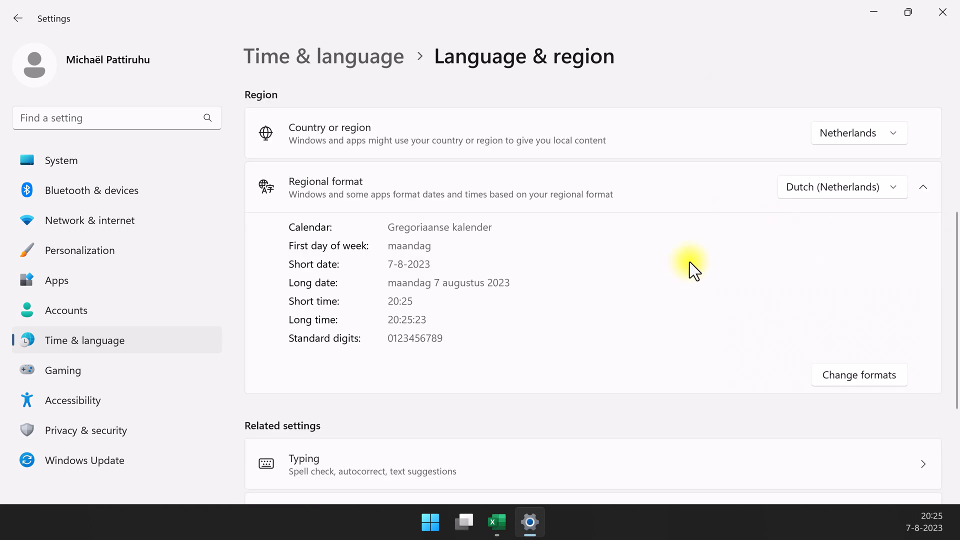
click(496, 522)
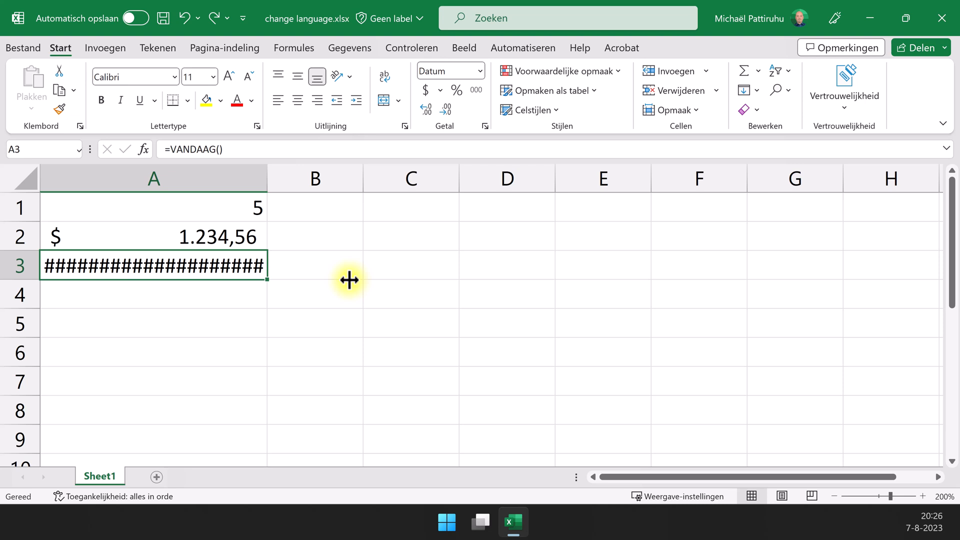
mouse_move(267, 182)
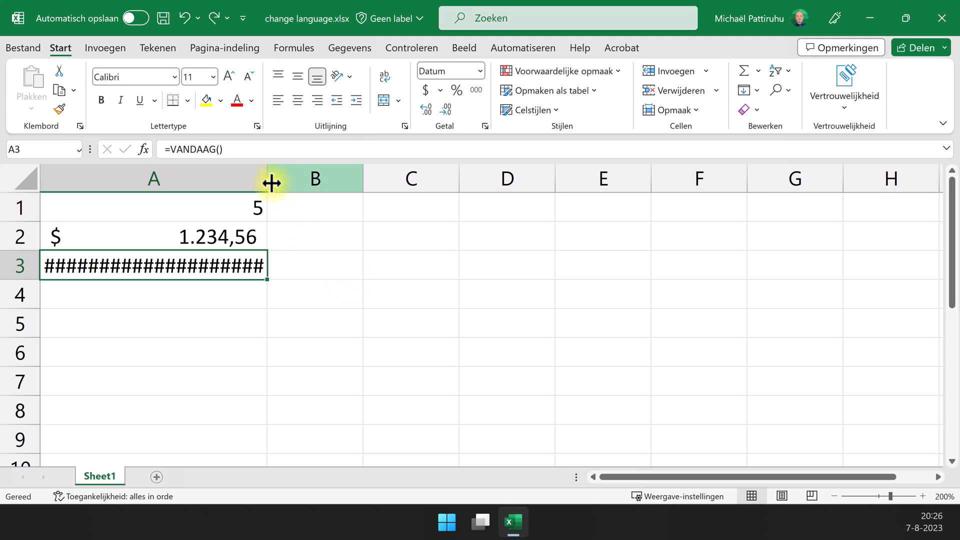
Step: Check the comma-decimal amount and date, and widen column A to show maandag 7 augustus 2023
click(153, 237)
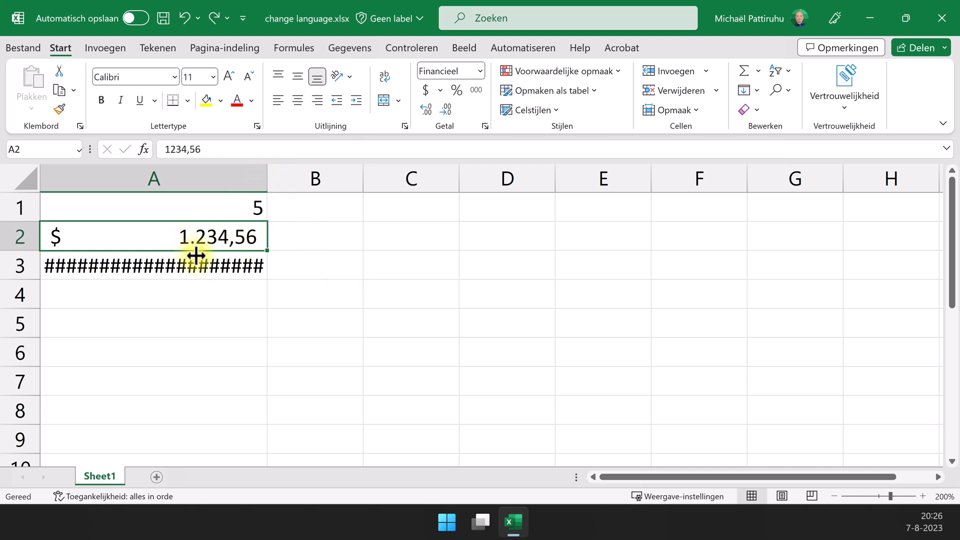
click(153, 265)
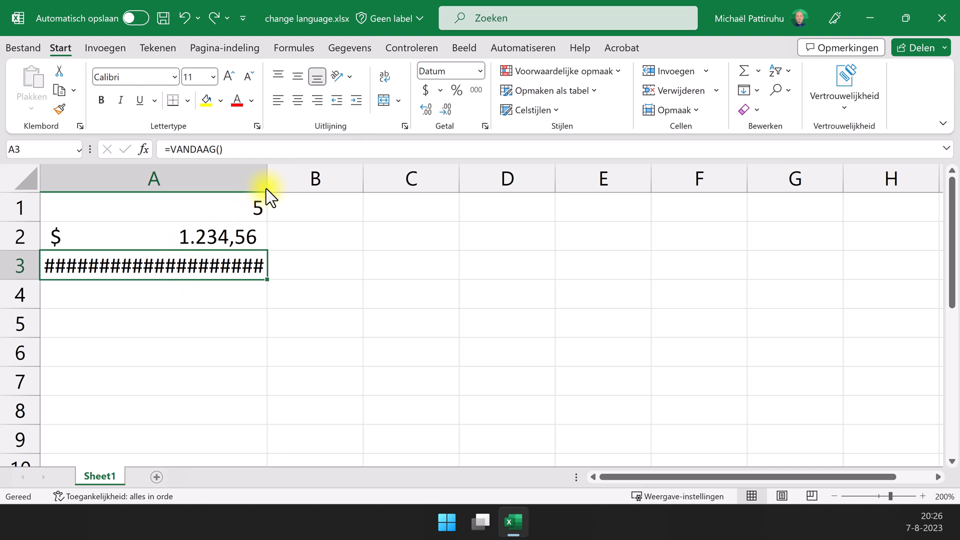
drag(268, 184, 282, 183)
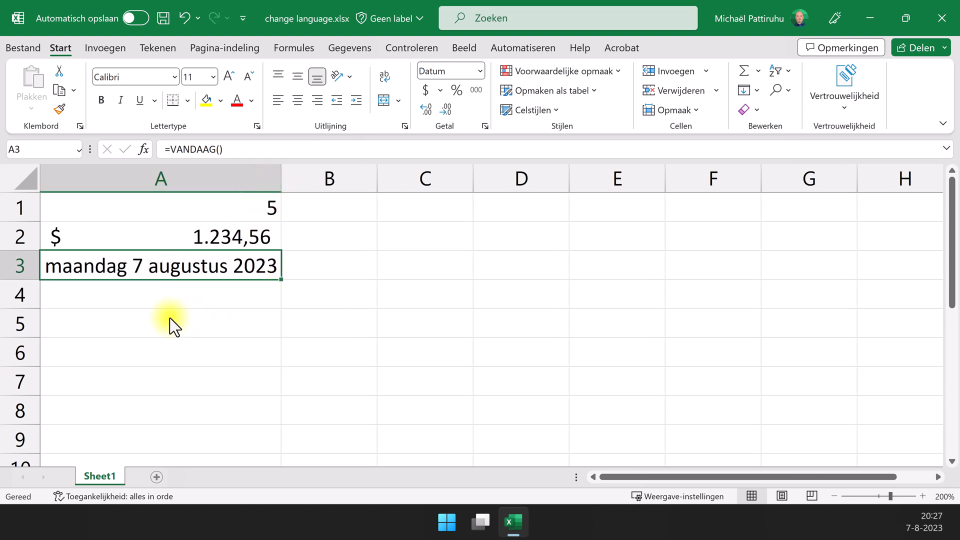
click(160, 322)
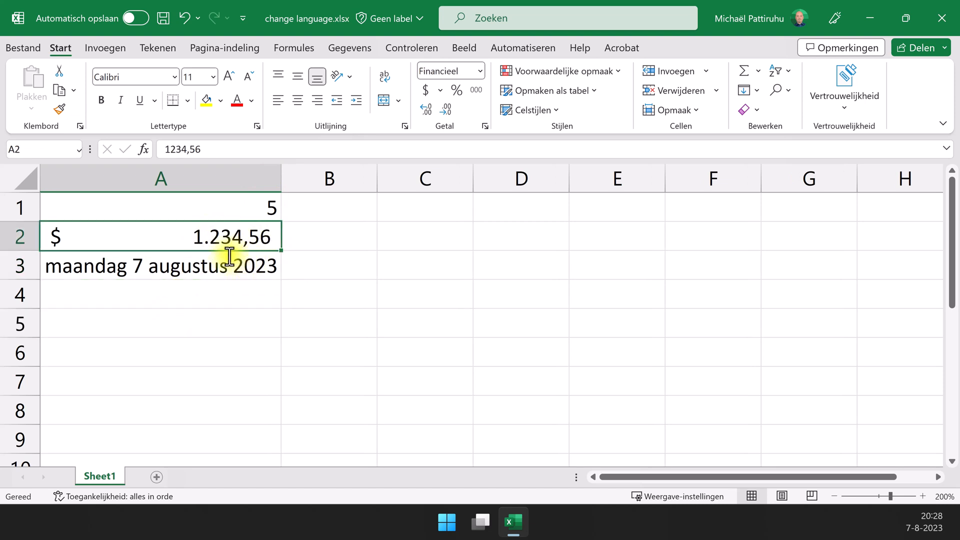
mouse_move(197, 202)
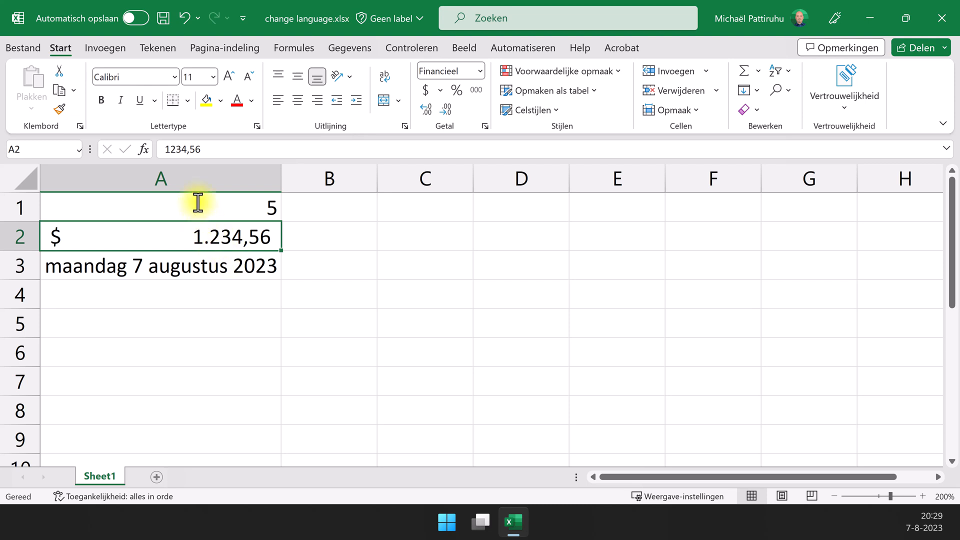
Step: Type =SOM(2;3) in A1 with a semicolon argument separator
text(=SOM(2;3))
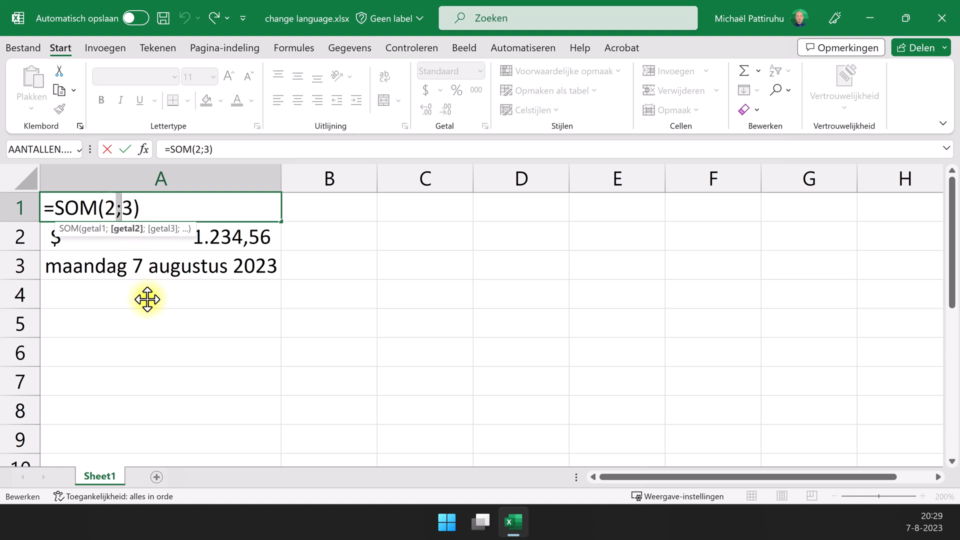
mouse_move(225, 403)
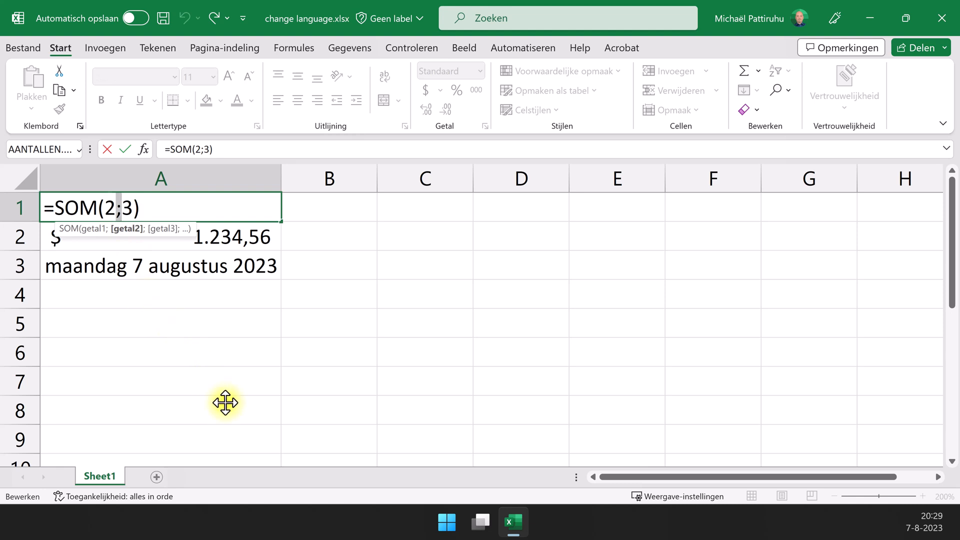